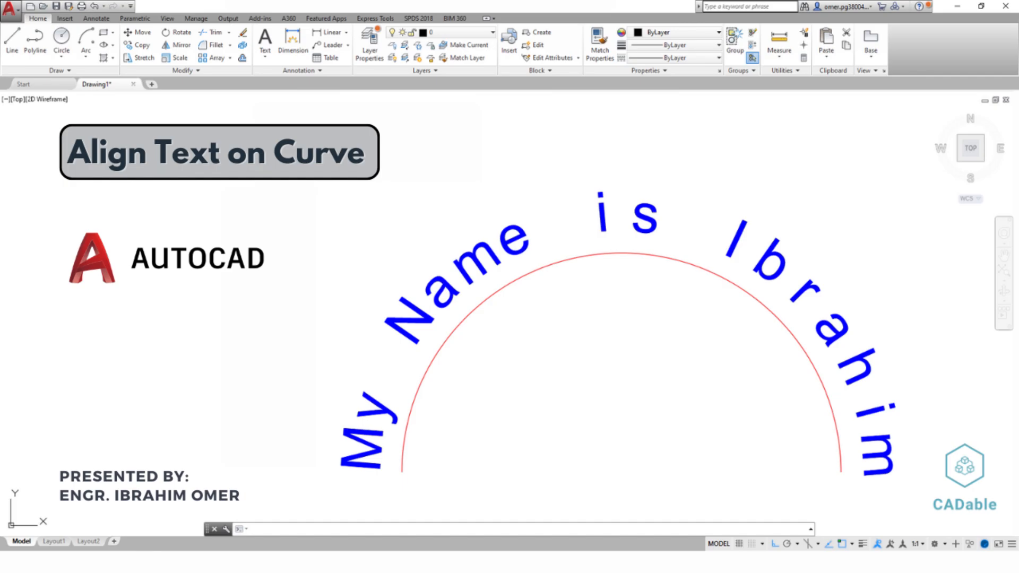
# Step: Start a new blank drawing from the acad.dwt template
pyautogui.click(12, 11)
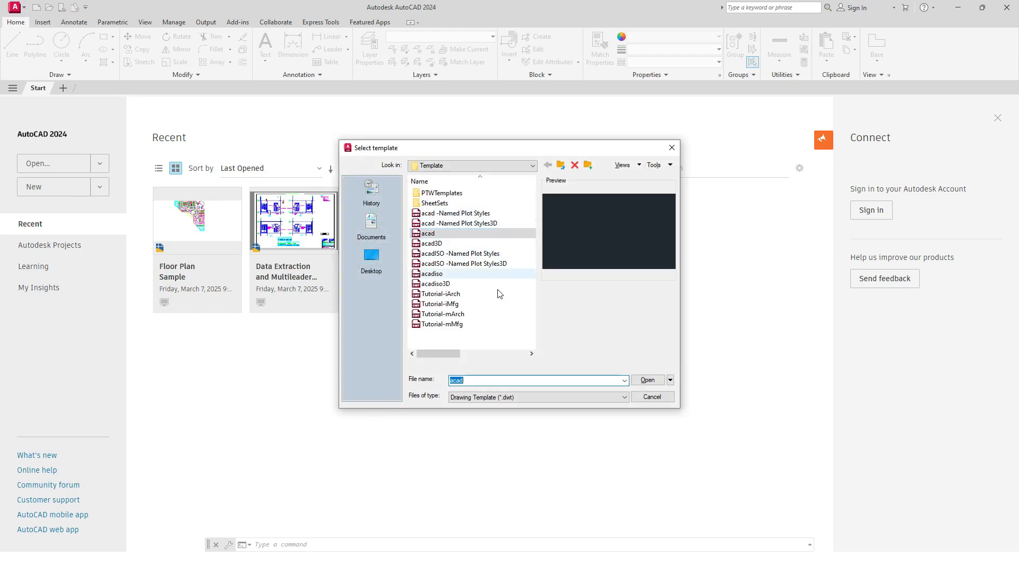
pyautogui.click(646, 380)
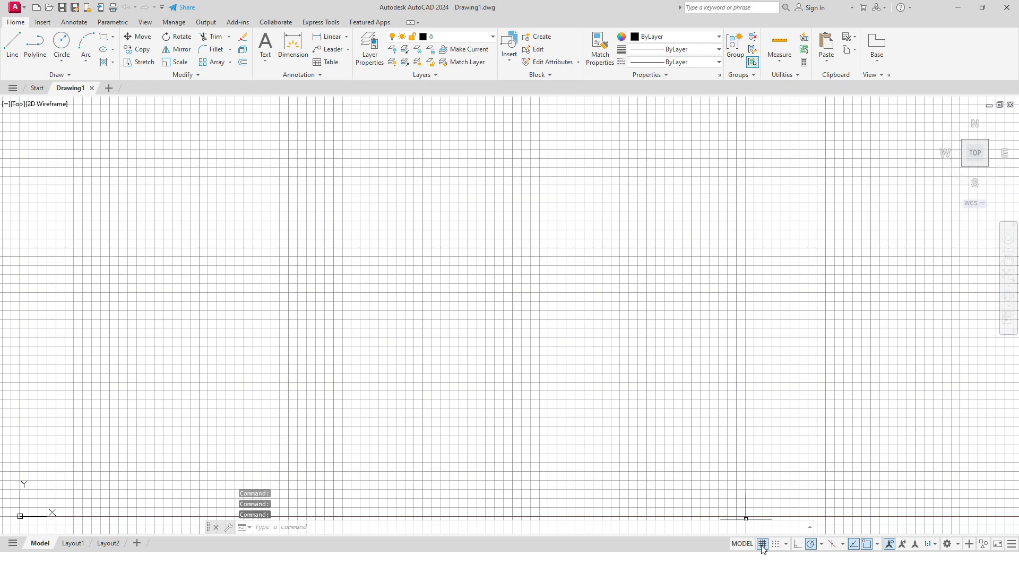
# Step: Turn off the grid and draw a 10-unit horizontal guide line
pyautogui.click(762, 543)
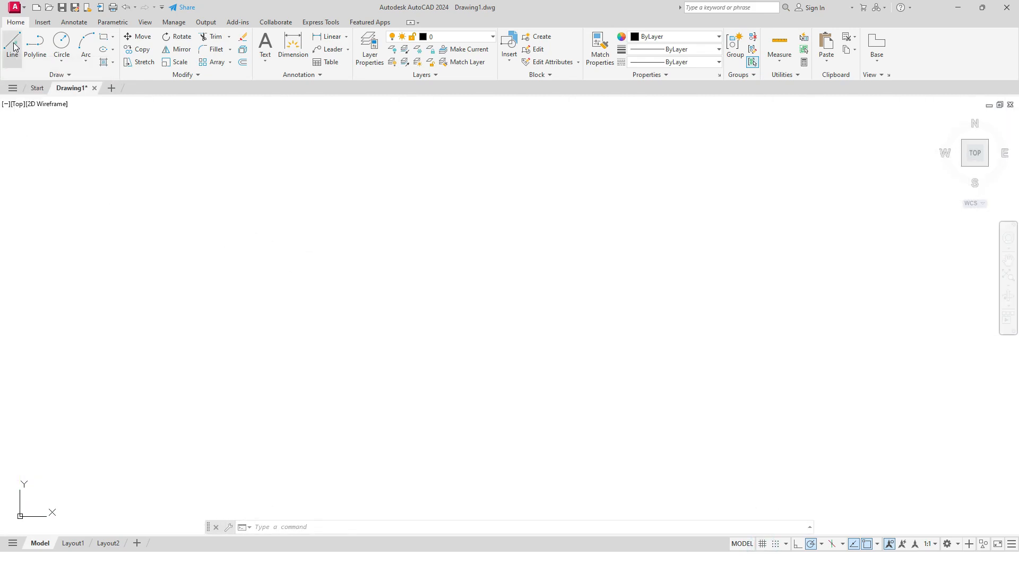
pyautogui.click(300, 311)
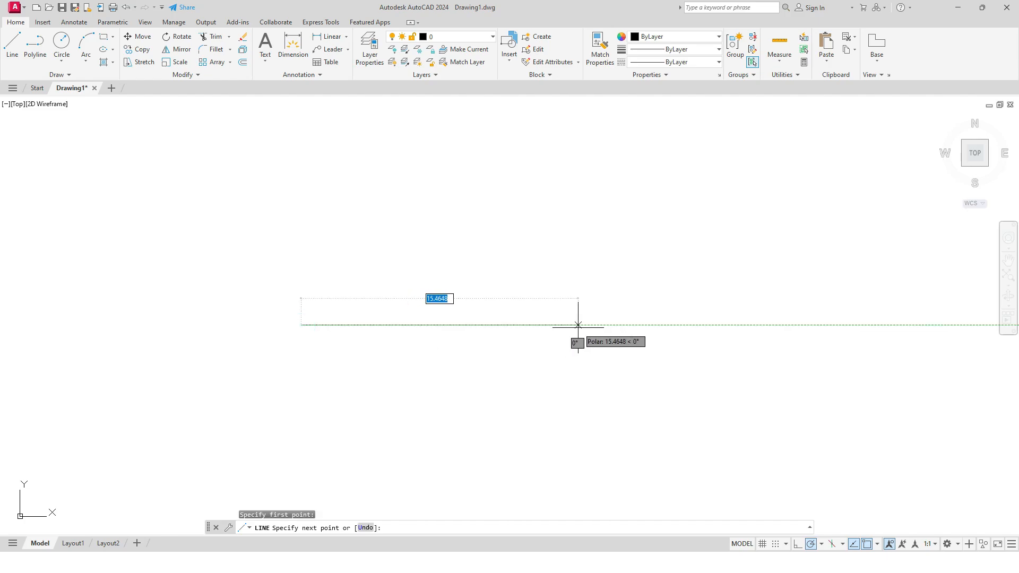
pyautogui.write('10')
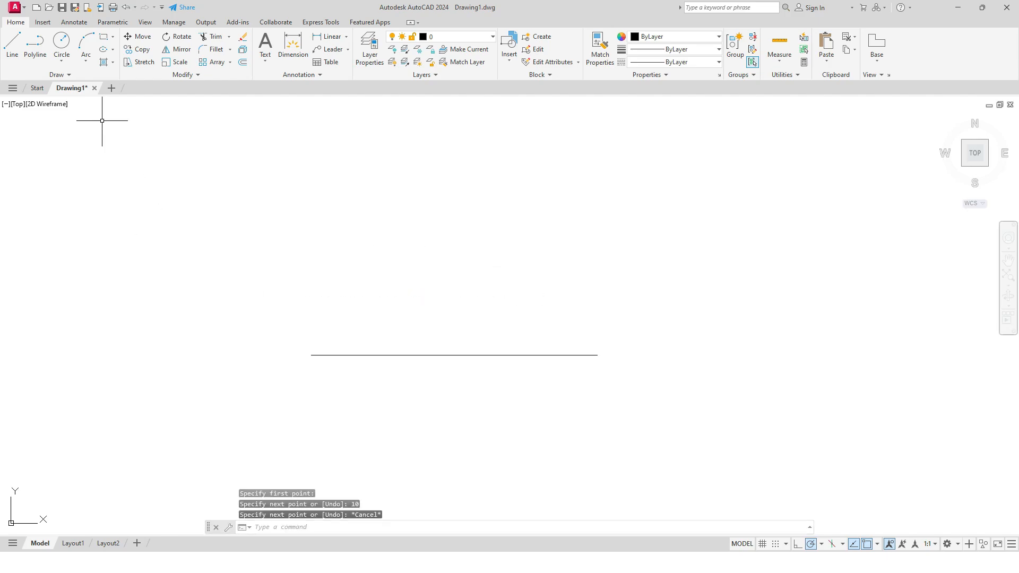
# Step: Draw a Start-Center-End arc from the line's right end about its midpoint, forming a semicircle
pyautogui.click(86, 63)
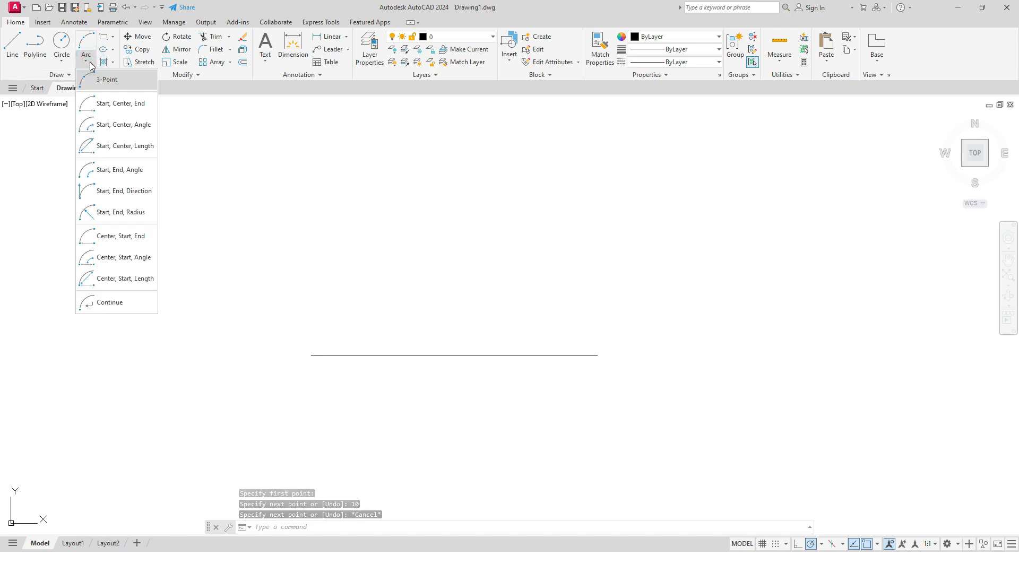
pyautogui.moveTo(111, 104)
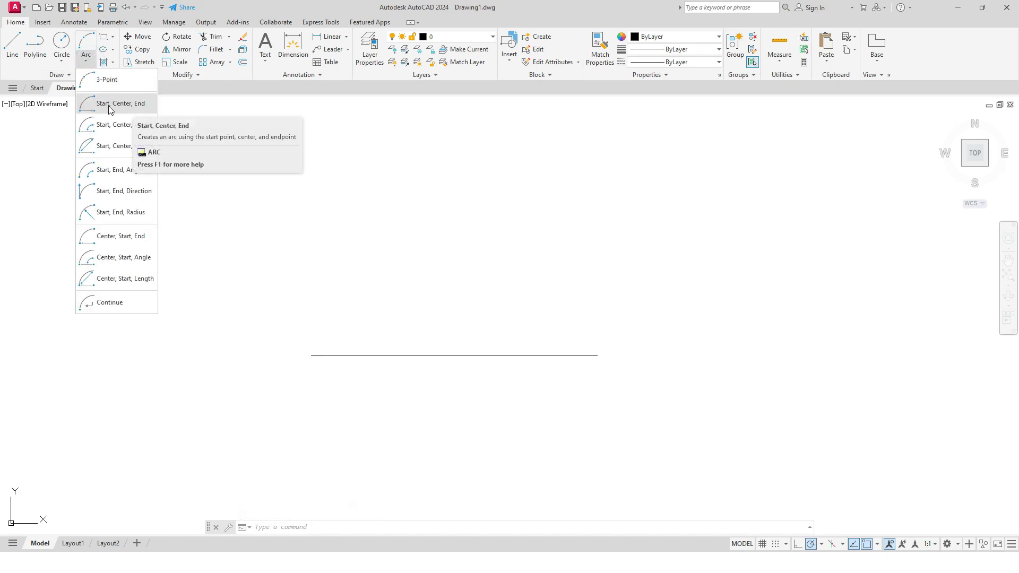
pyautogui.click(120, 103)
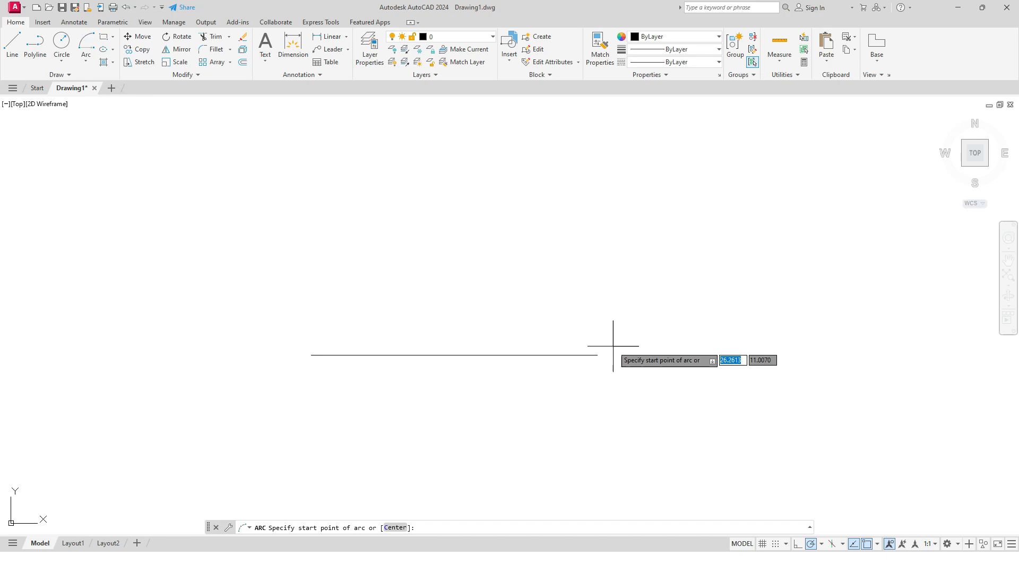
pyautogui.click(612, 345)
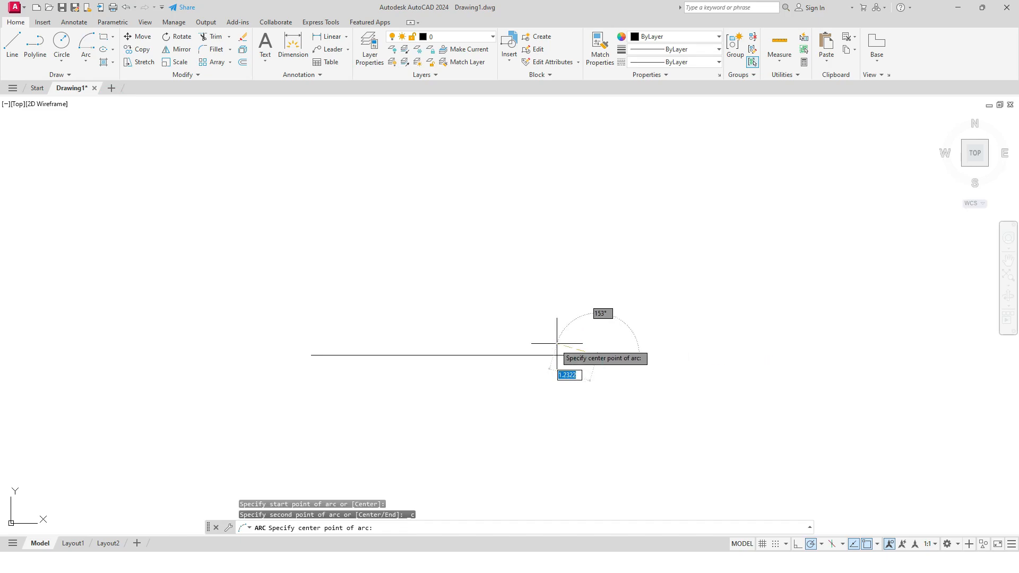
pyautogui.moveTo(459, 355)
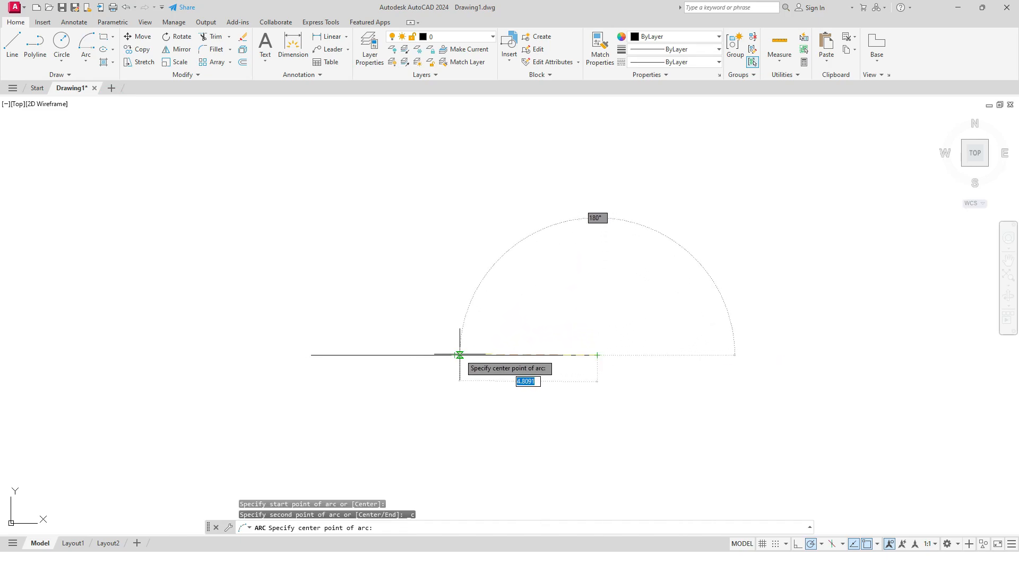
pyautogui.click(460, 354)
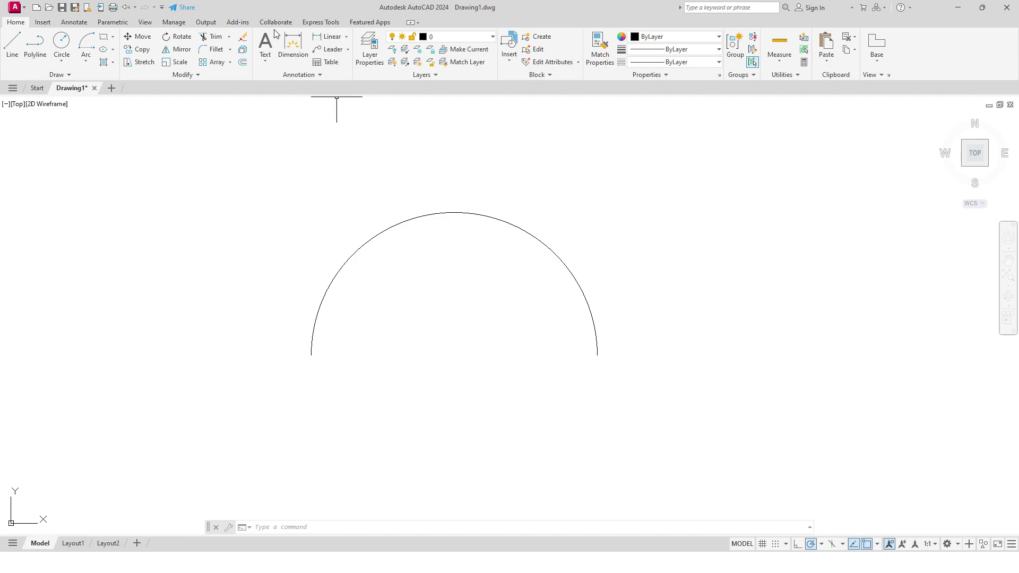
# Step: Start Express Tools Arc Aligned Text on the semicircle arc
pyautogui.click(320, 22)
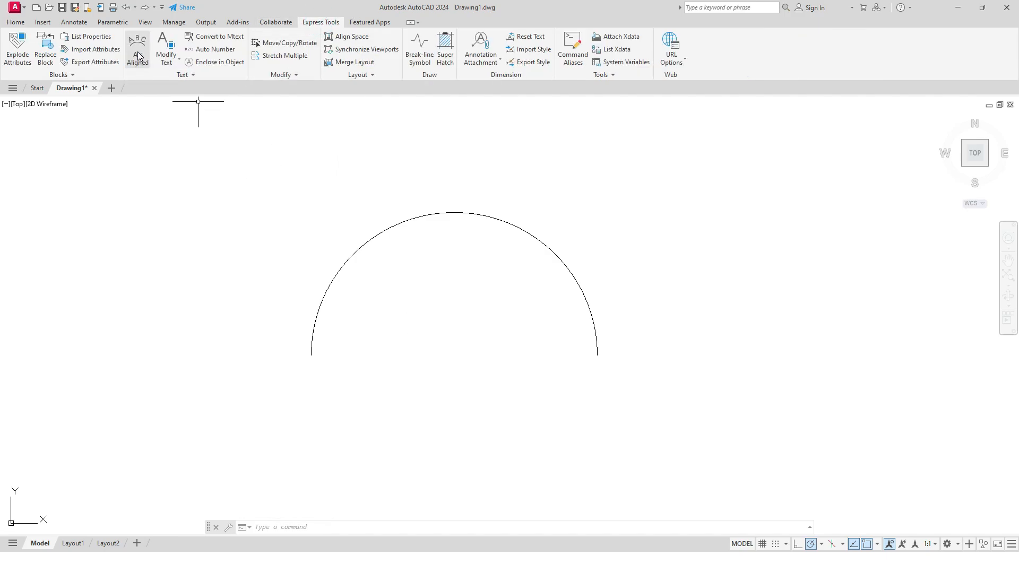
pyautogui.click(137, 49)
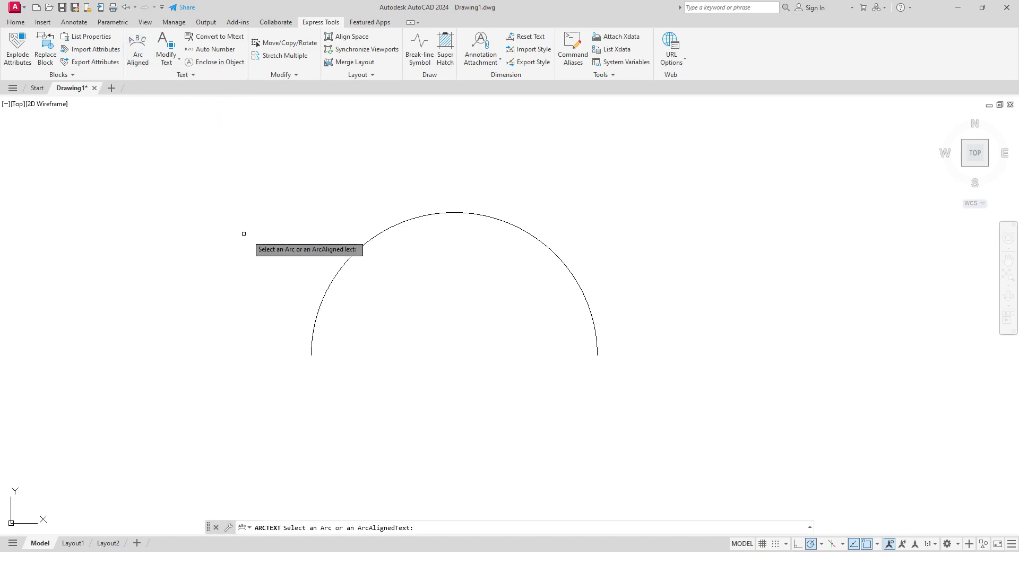
pyautogui.moveTo(306, 205)
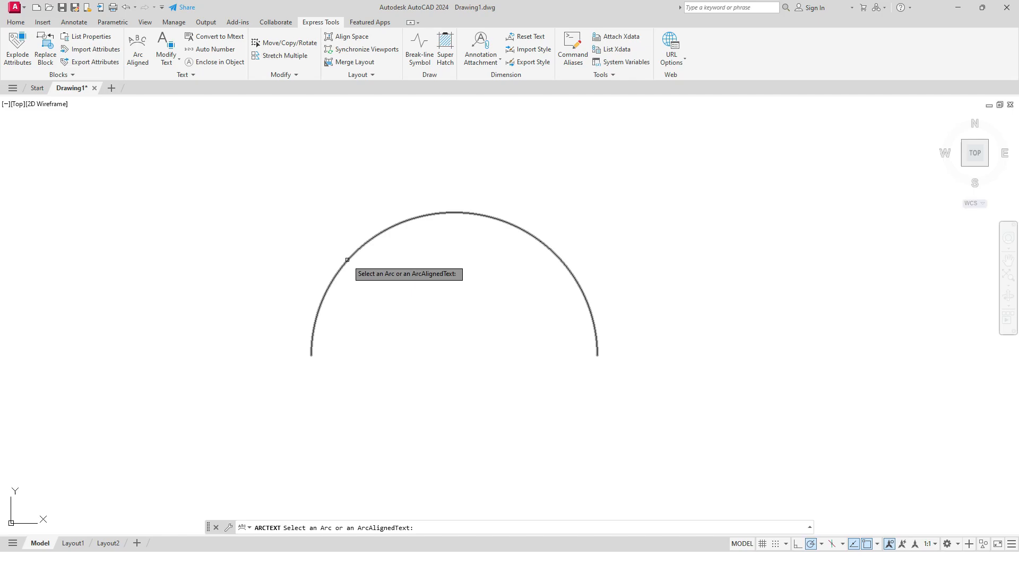
pyautogui.click(346, 259)
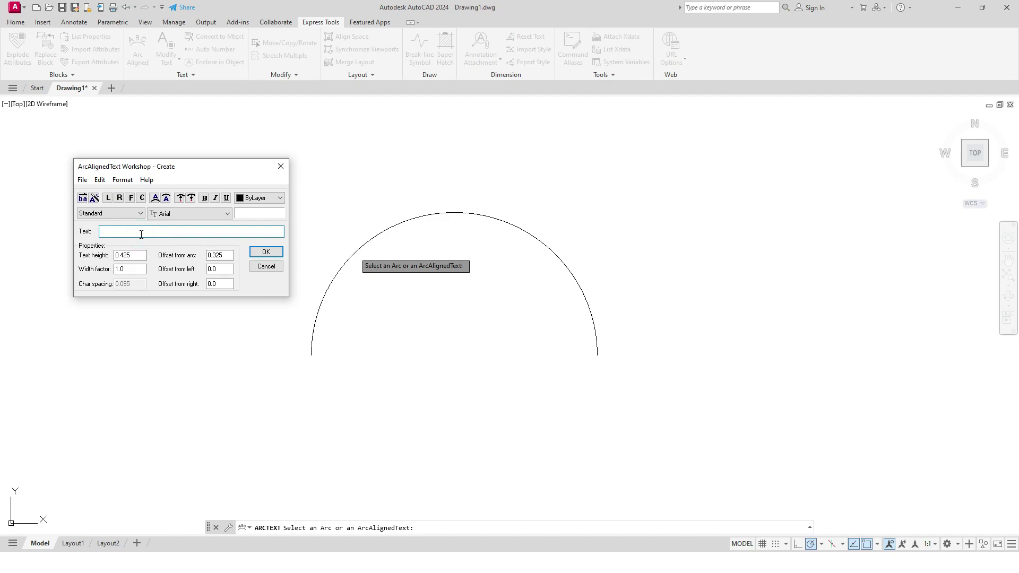
# Step: Enter the text 'My Name is Ibrahim' in the ArcAlignedText Workshop
pyautogui.write('My N')
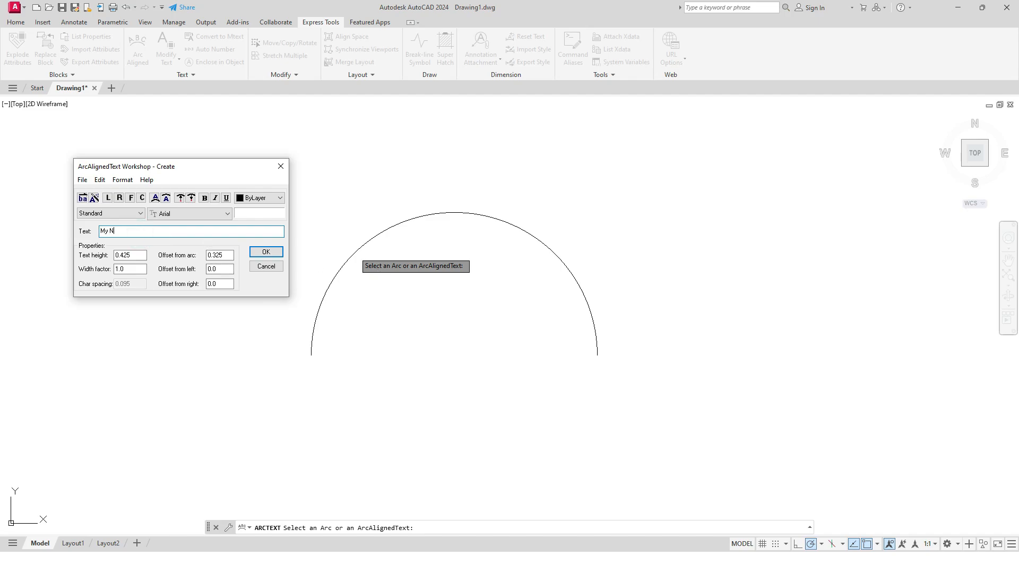
pyautogui.write('ame is')
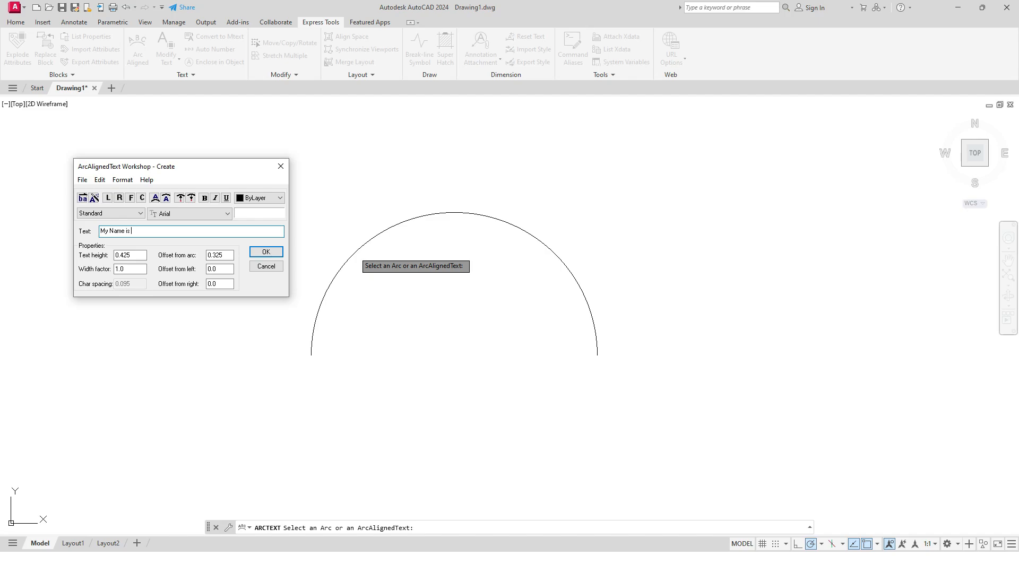
pyautogui.write('Ibrahim')
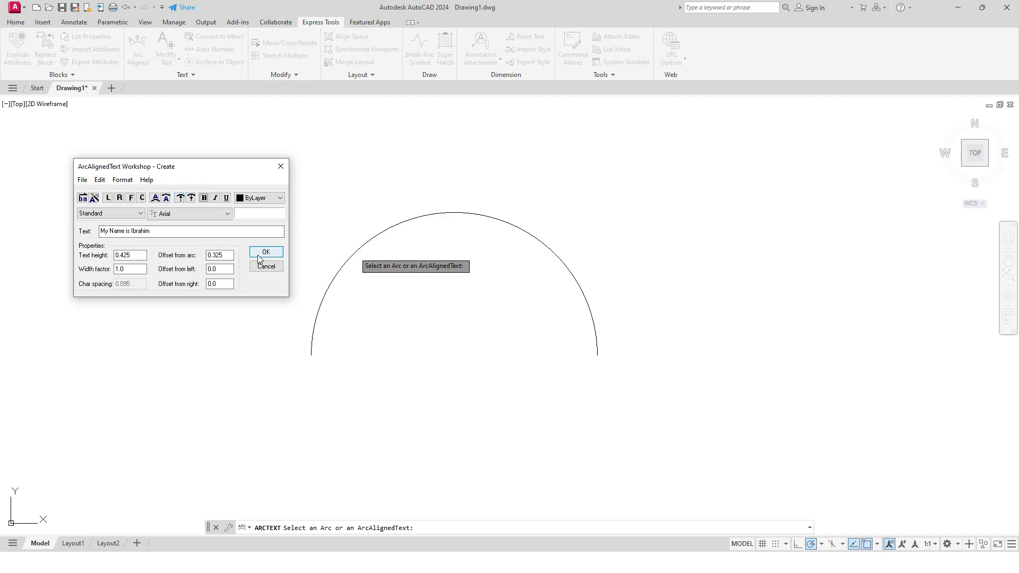
# Step: Place the arc-aligned text, then select it and bring up its shortcut menu
pyautogui.click(265, 253)
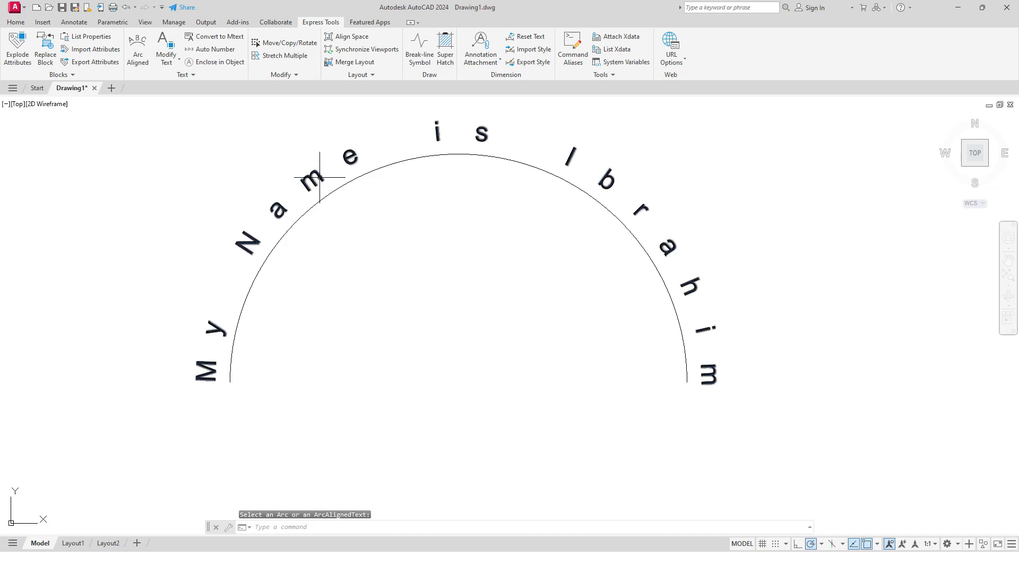
pyautogui.click(318, 178)
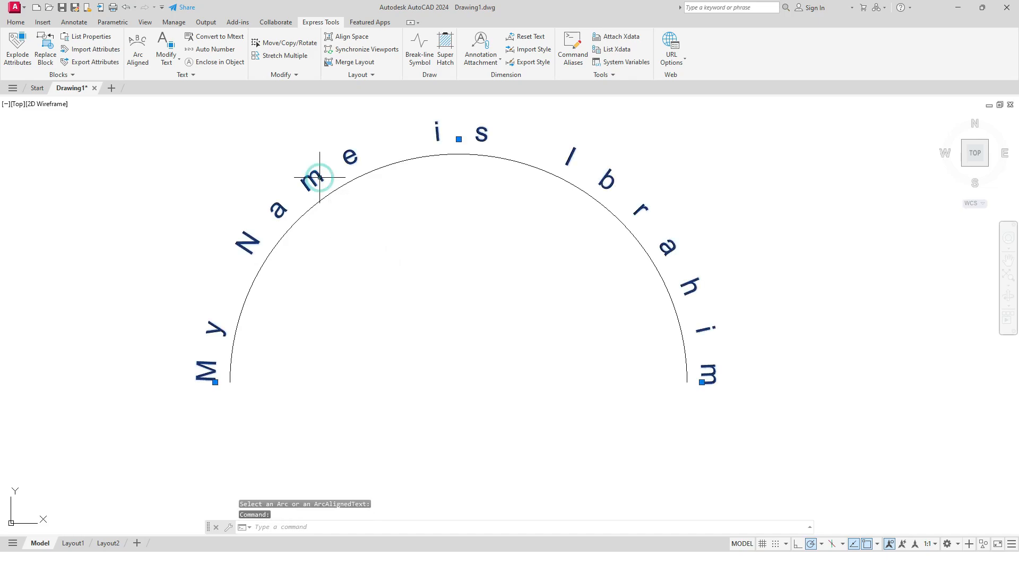
pyautogui.rightClick(318, 178)
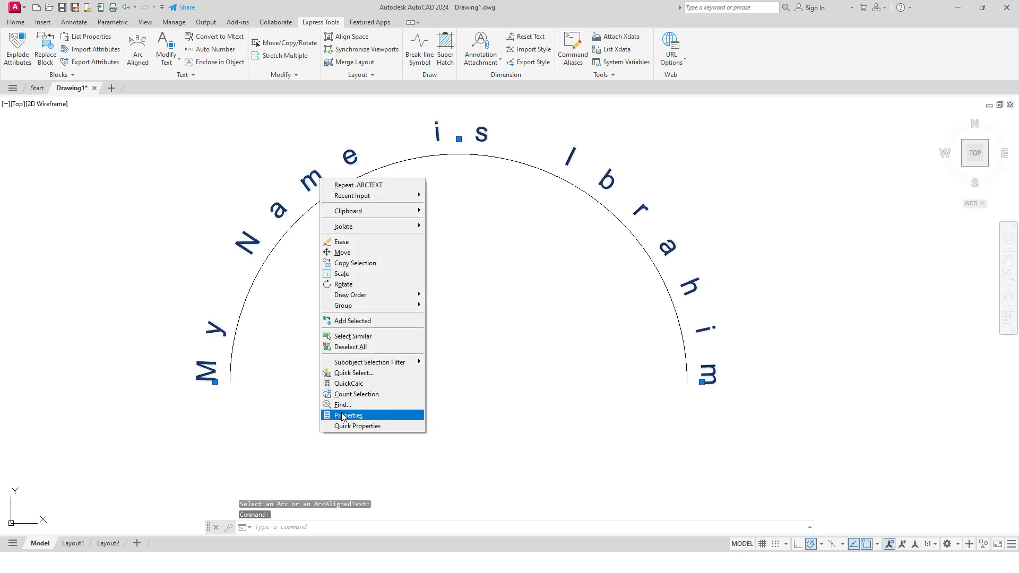
# Step: In the Properties palette set the curved text's ArcOffset to 0.7
pyautogui.click(348, 414)
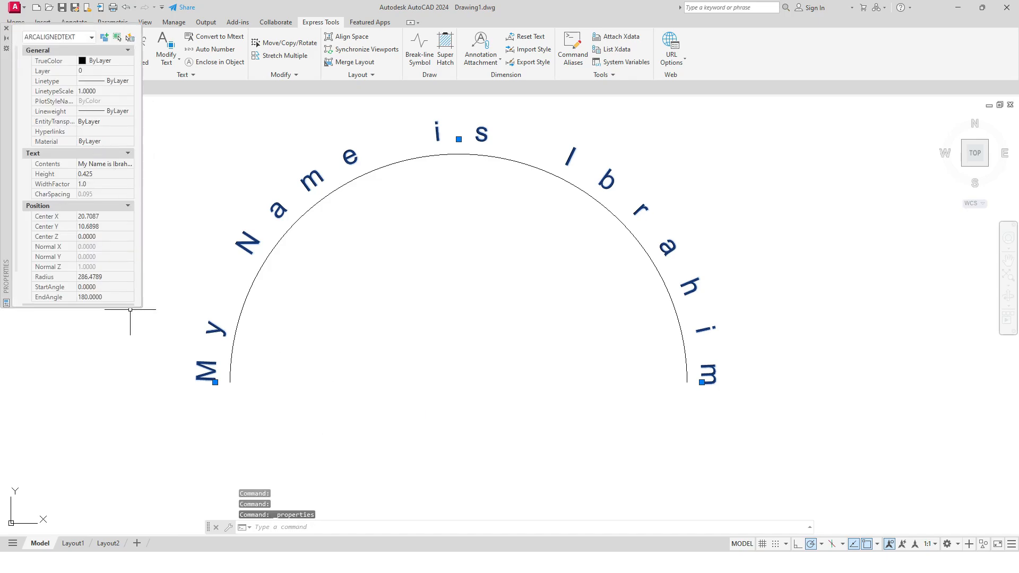
pyautogui.scroll(-3)
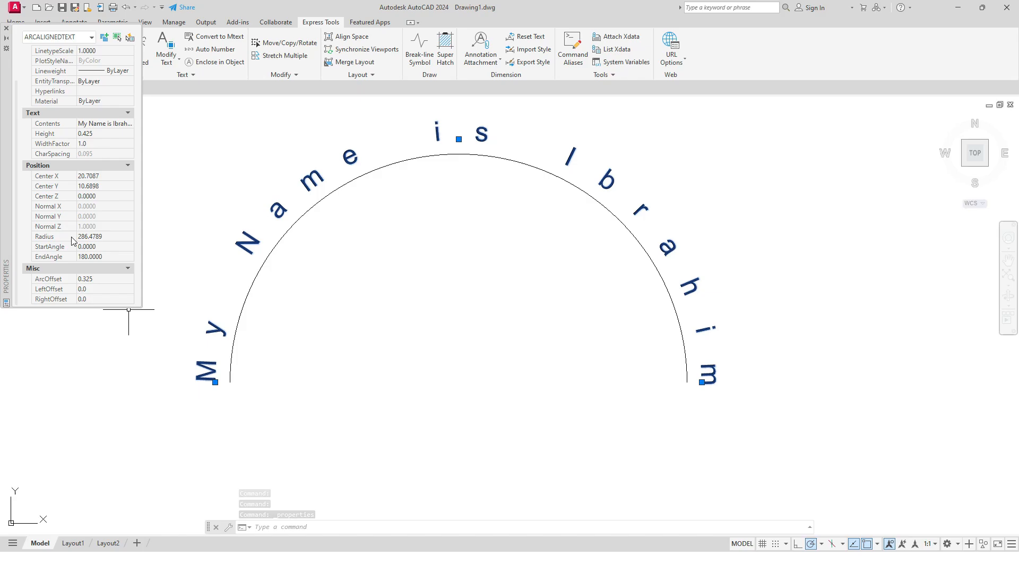
pyautogui.moveTo(95, 280)
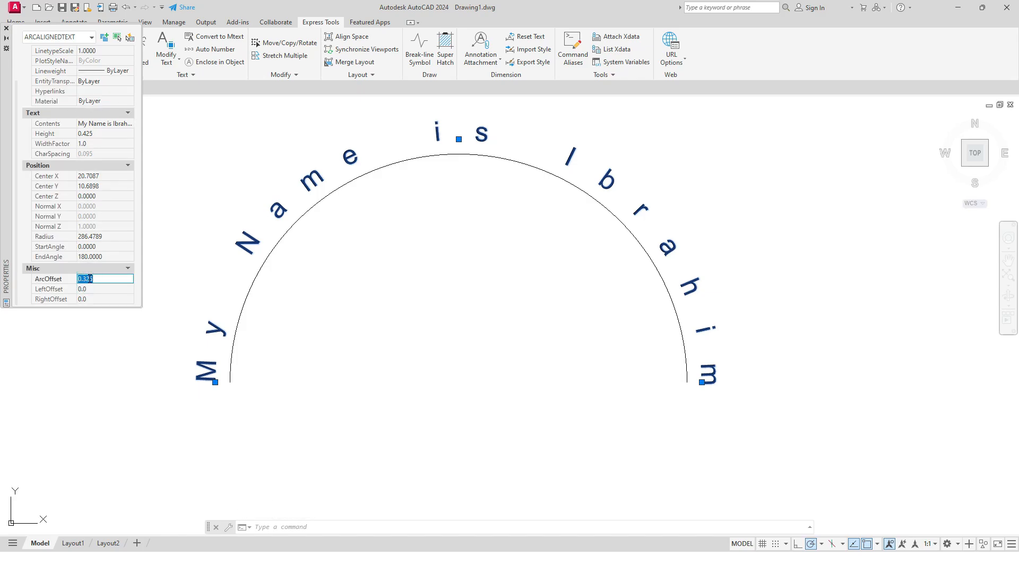
pyautogui.write('0.7')
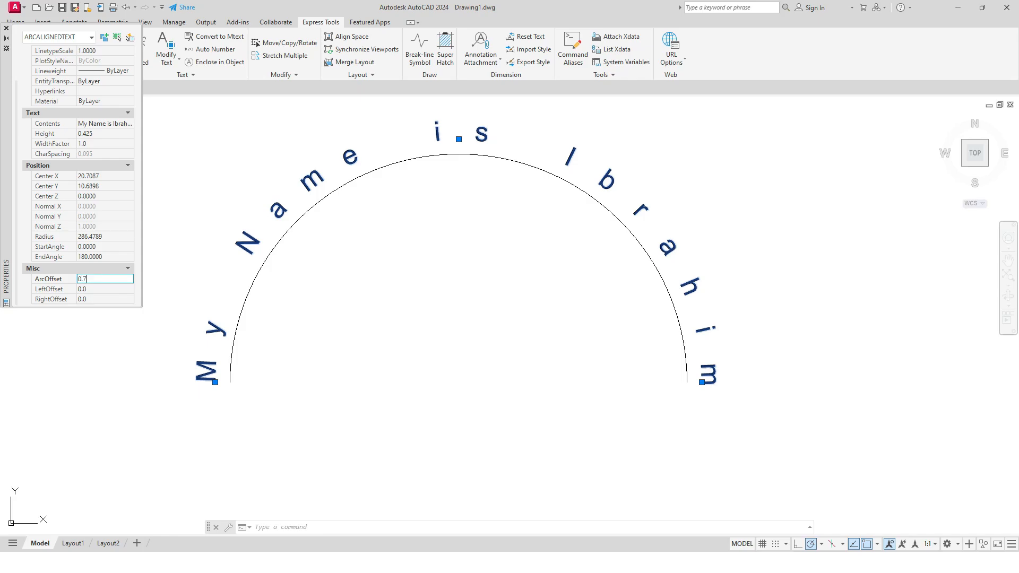
pyautogui.click(105, 288)
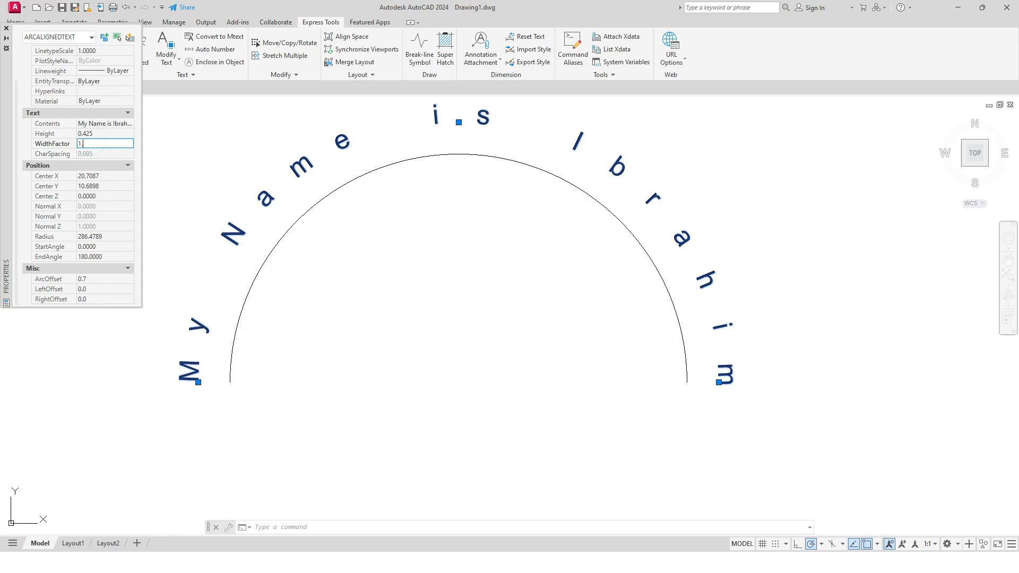
# Step: Set the curved text's Height to 0.6 in the Properties palette
pyautogui.write('1.3')
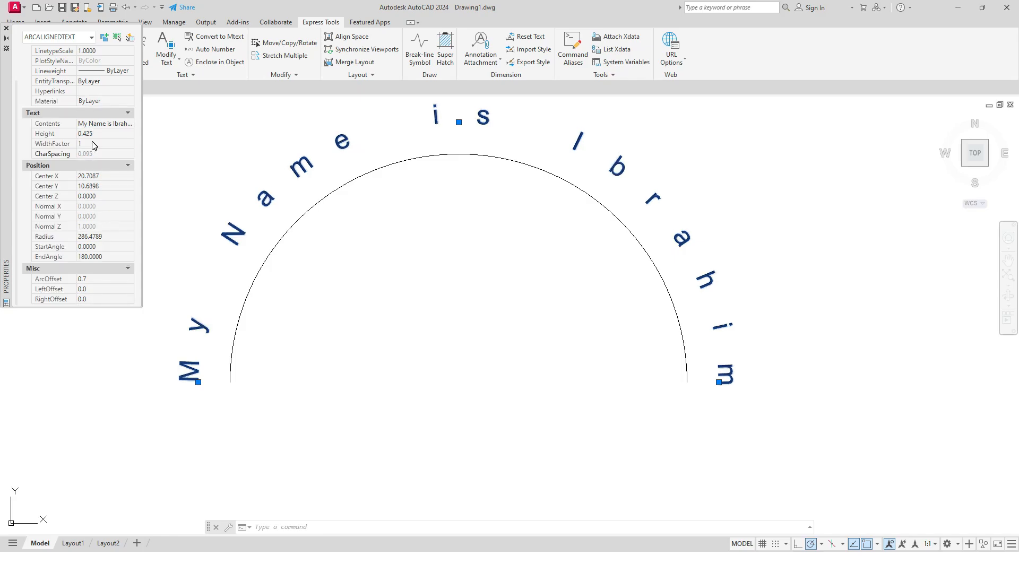
pyautogui.click(104, 134)
pyautogui.write('0.6')
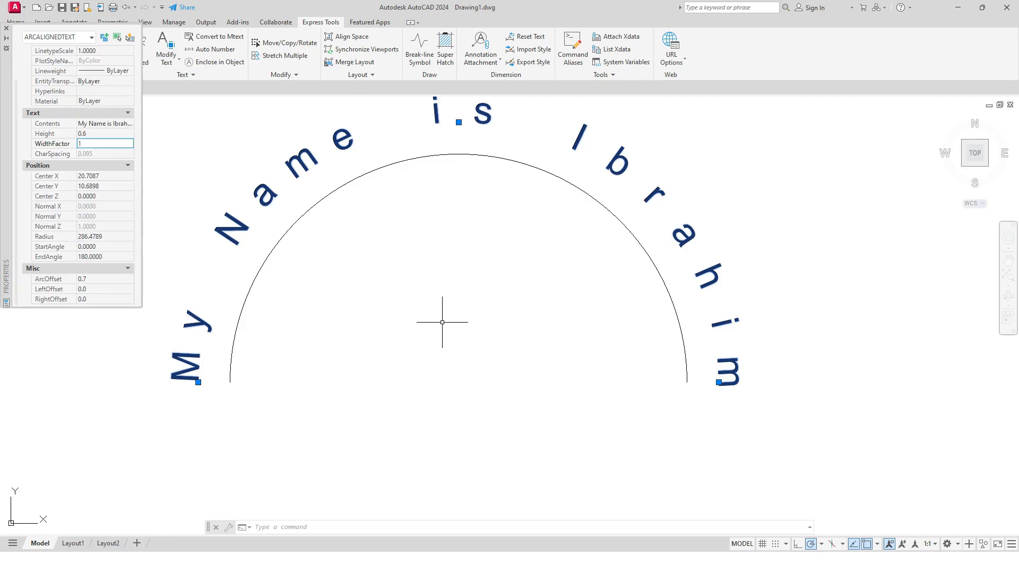
pyautogui.scroll(-3)
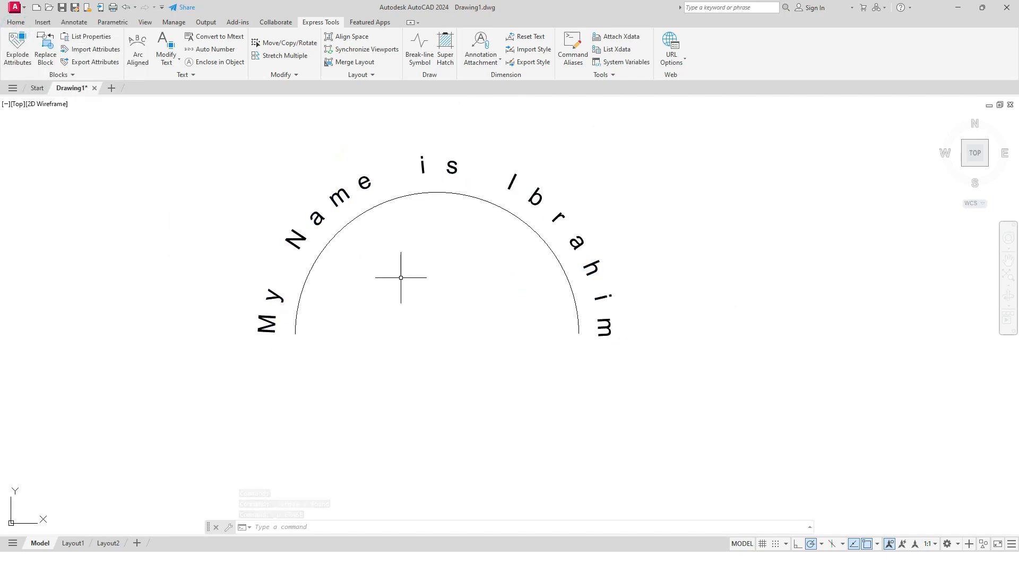
# Step: Delete the semicircle guide arc, leaving only the curved text
pyautogui.click(381, 192)
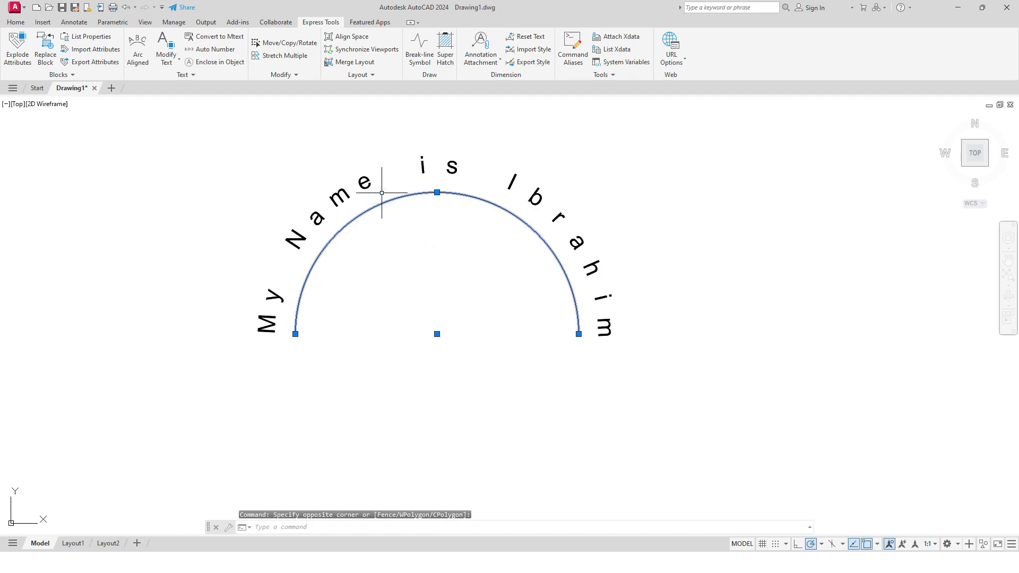
pyautogui.press('Delete')
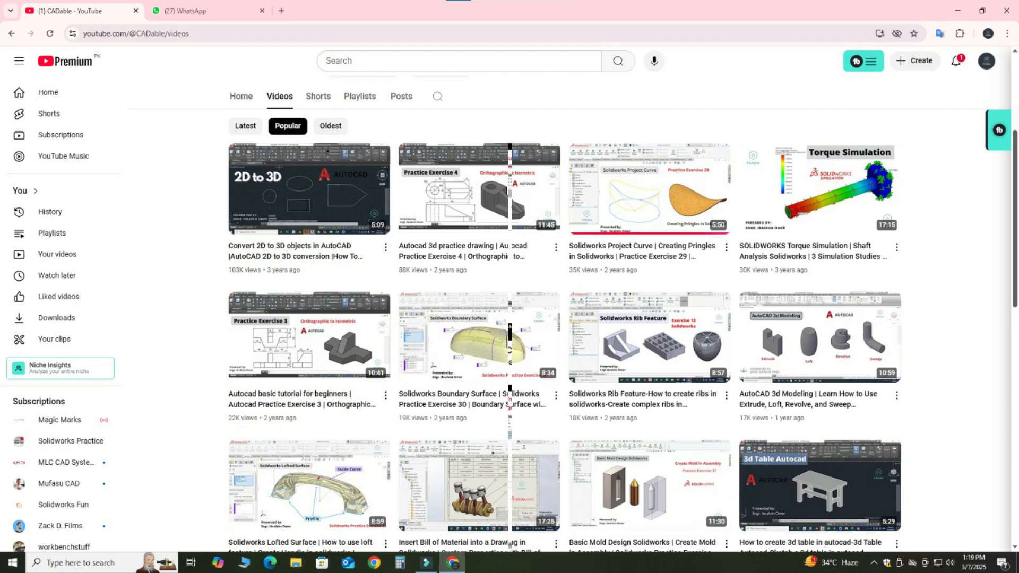
# Step: Browse the channel's Shorts tab, then scroll through its Posts tab polls
pyautogui.click(317, 97)
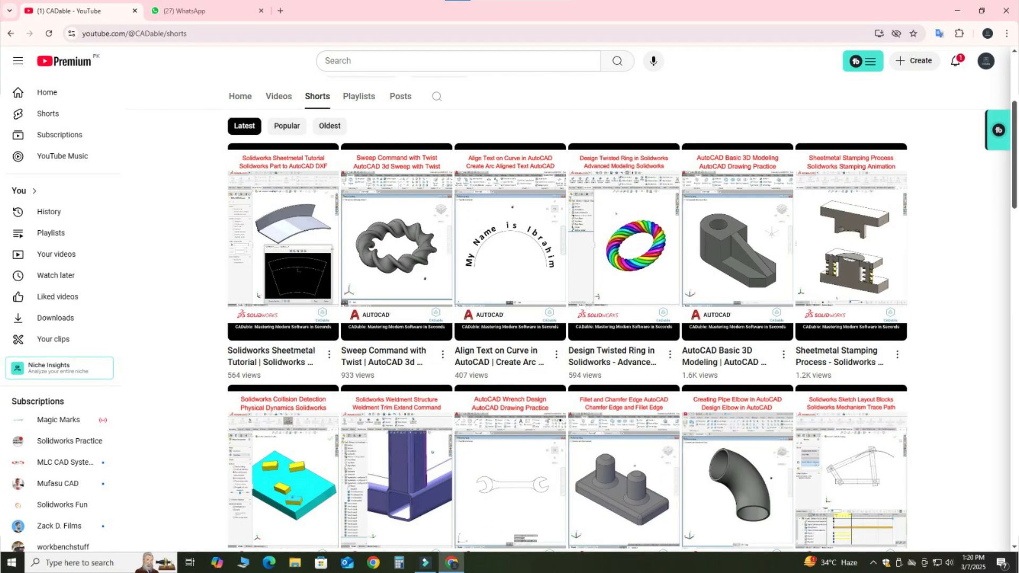
pyautogui.click(400, 97)
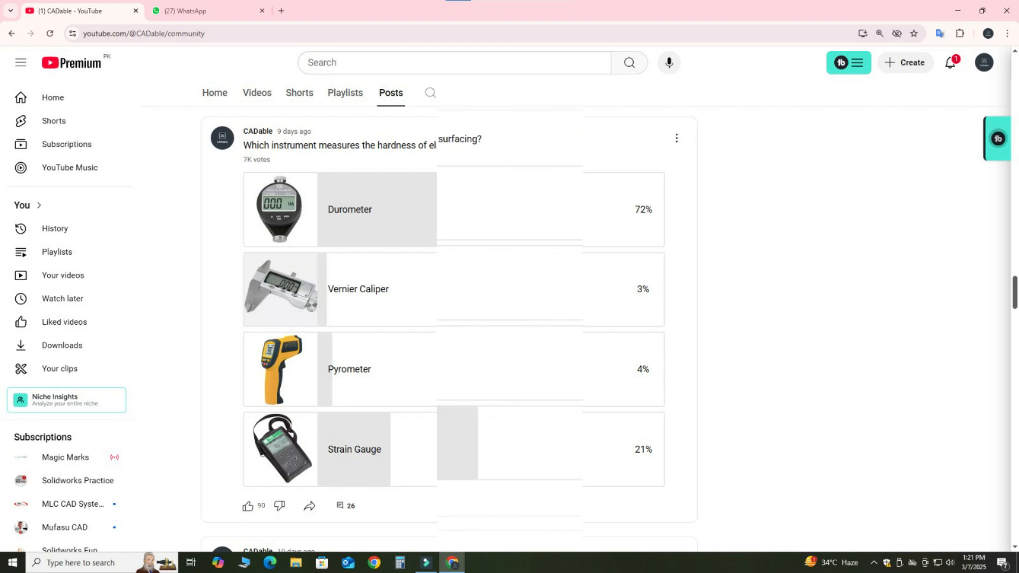
pyautogui.scroll(-3)
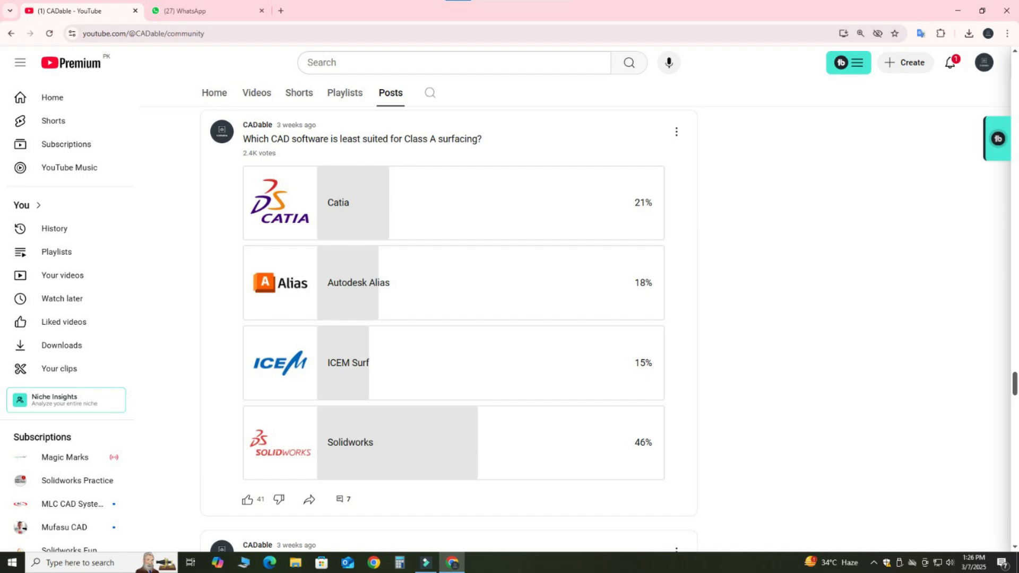
pyautogui.scroll(-3)
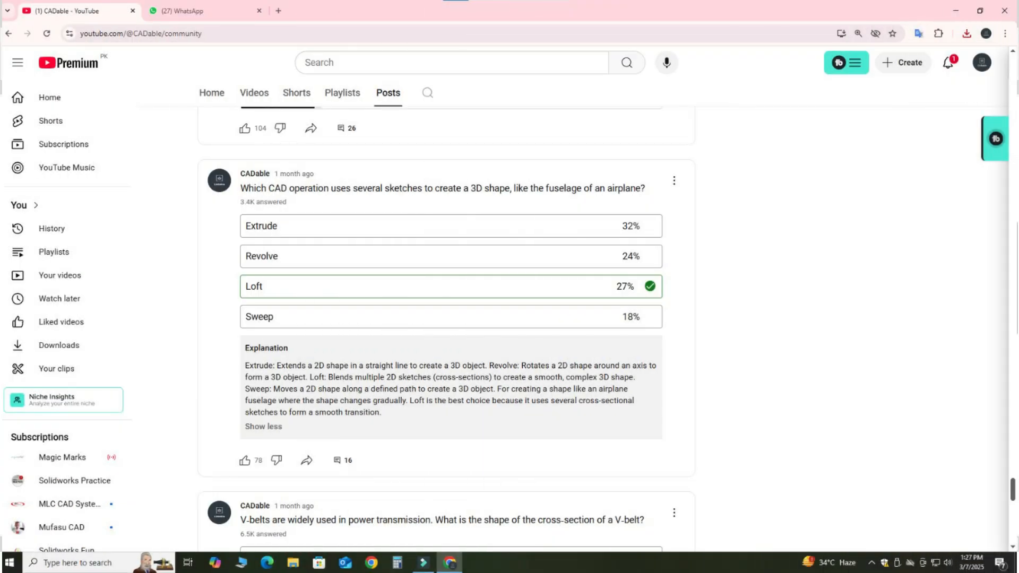